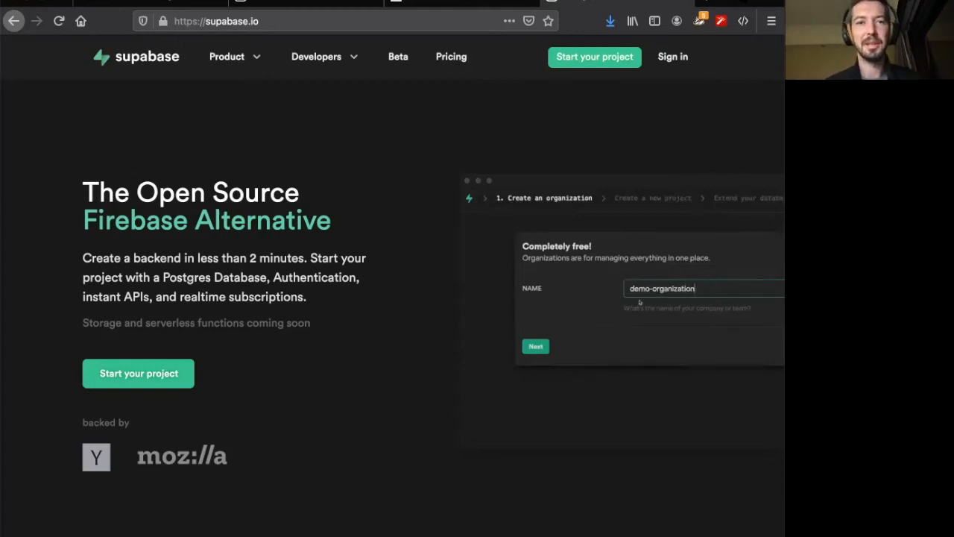
# - Enter 'demo-project' in Supabase and choose options in the form
pyautogui.click(535, 346)
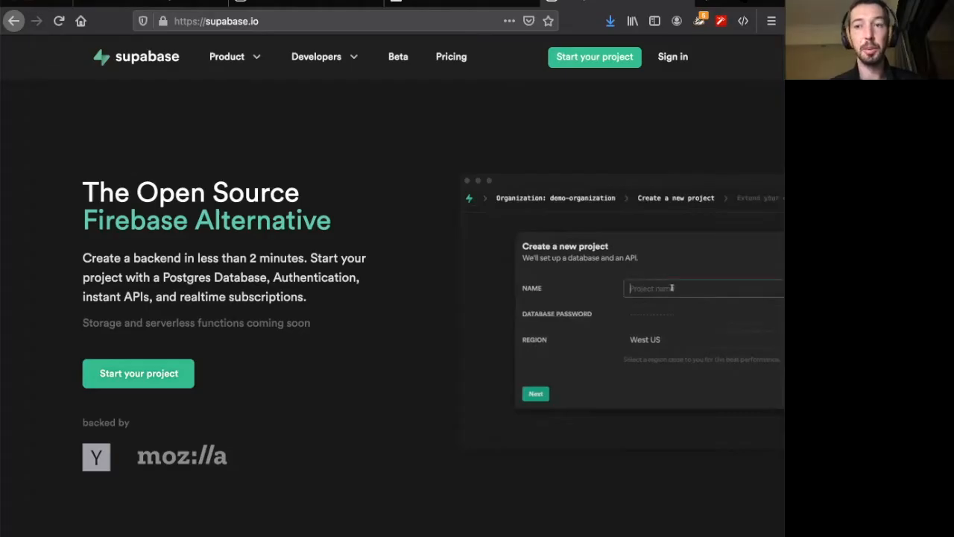
pyautogui.write('demo-project')
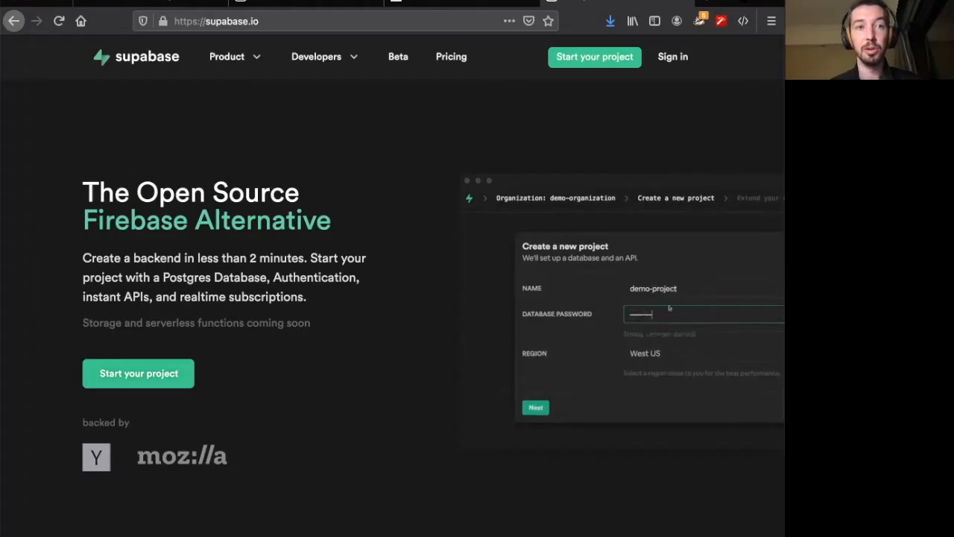
pyautogui.click(645, 353)
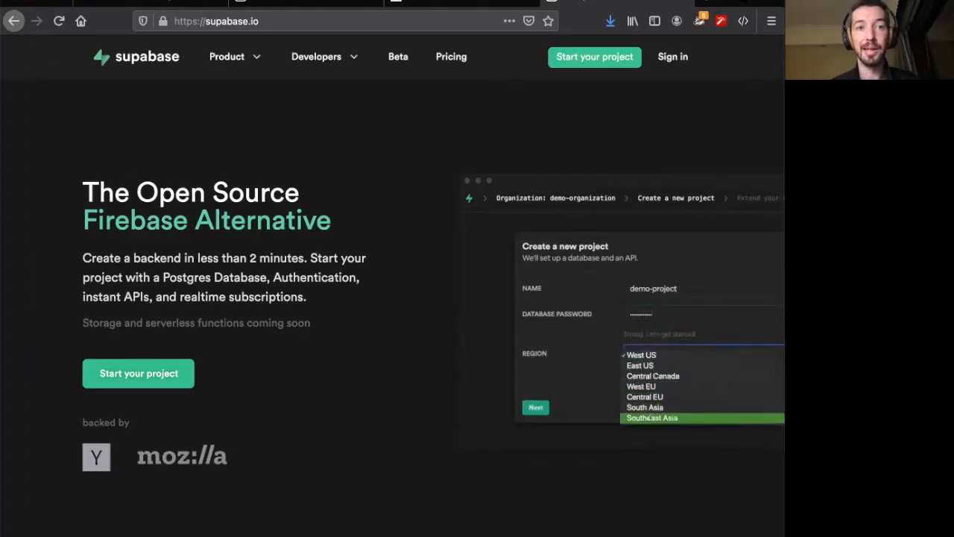
pyautogui.click(651, 417)
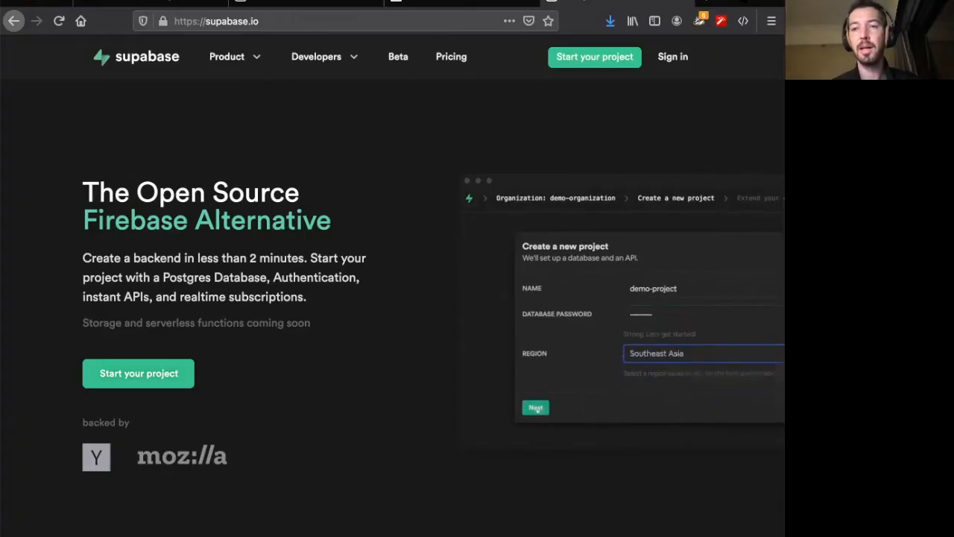
pyautogui.click(535, 407)
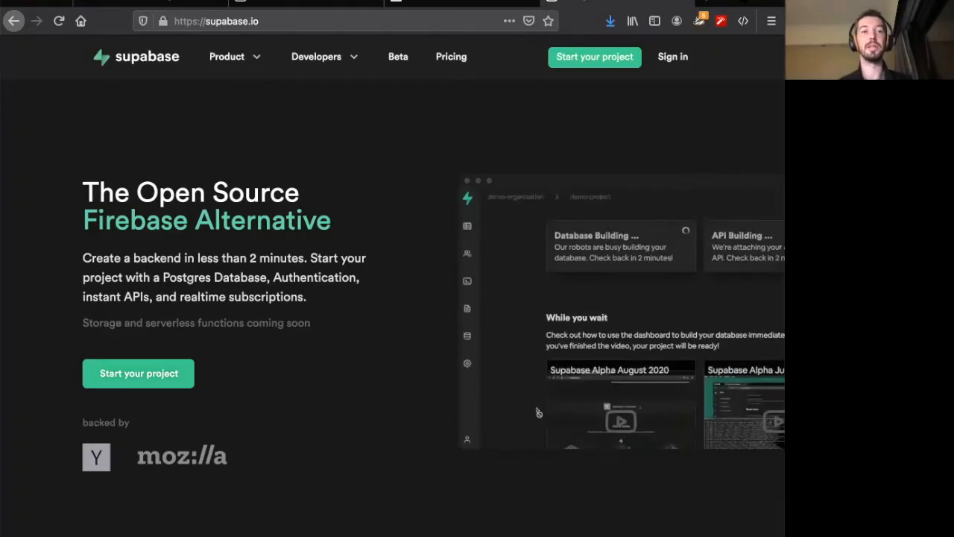
pyautogui.moveTo(517, 162)
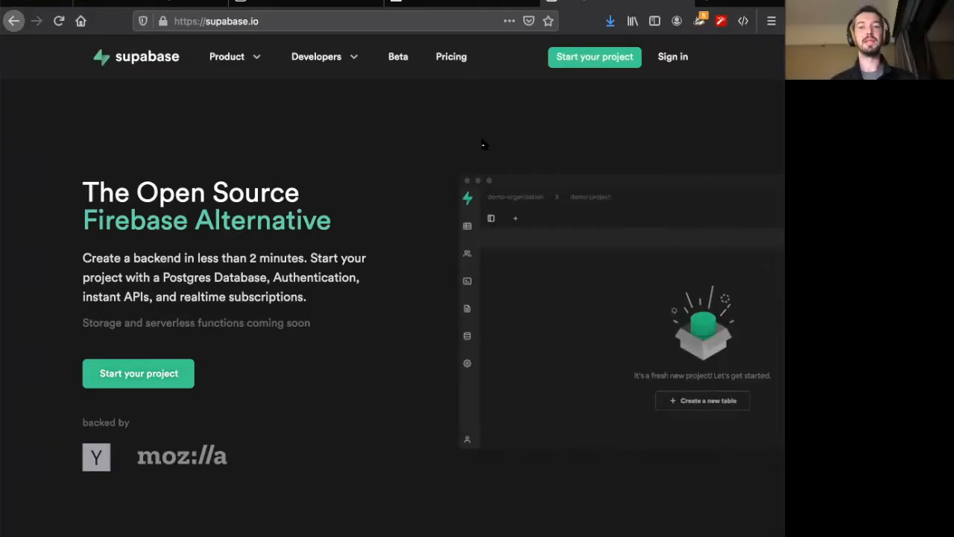
pyautogui.moveTo(468, 280)
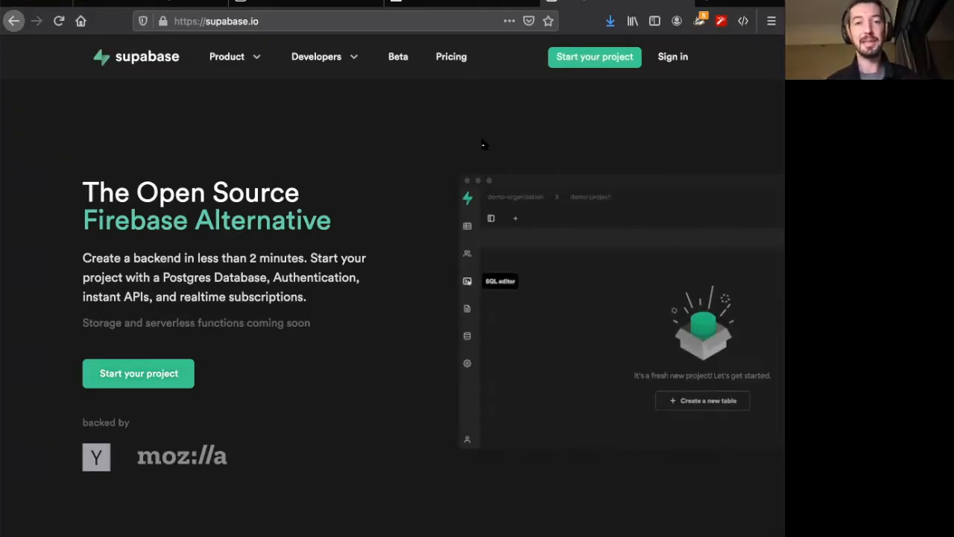
# - Browse the pages, then bring up the AntTest project's general settings
pyautogui.click(467, 280)
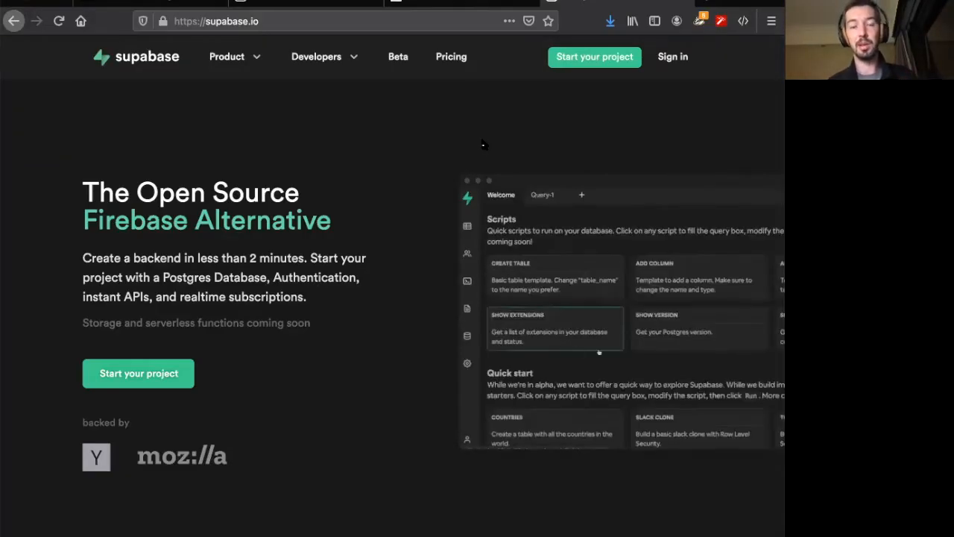
pyautogui.scroll(-3)
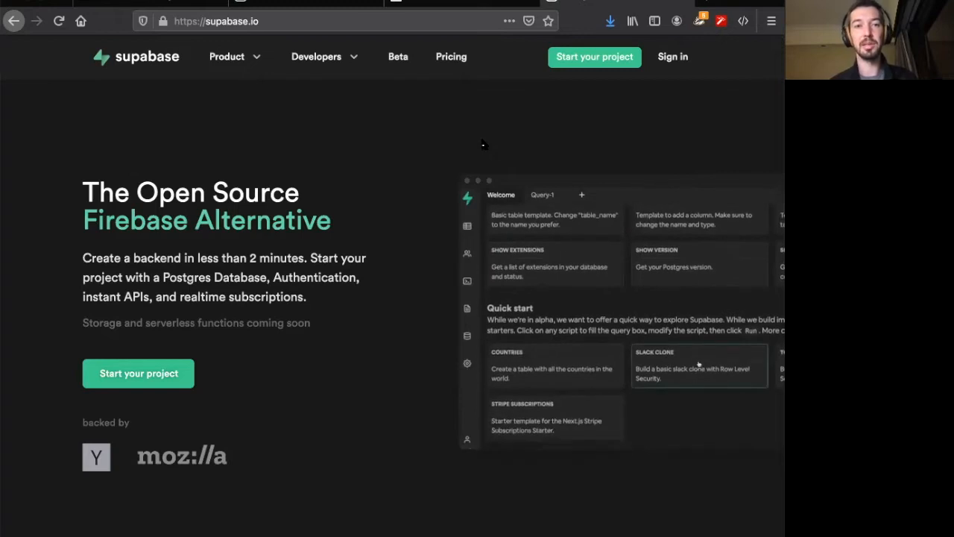
pyautogui.click(699, 366)
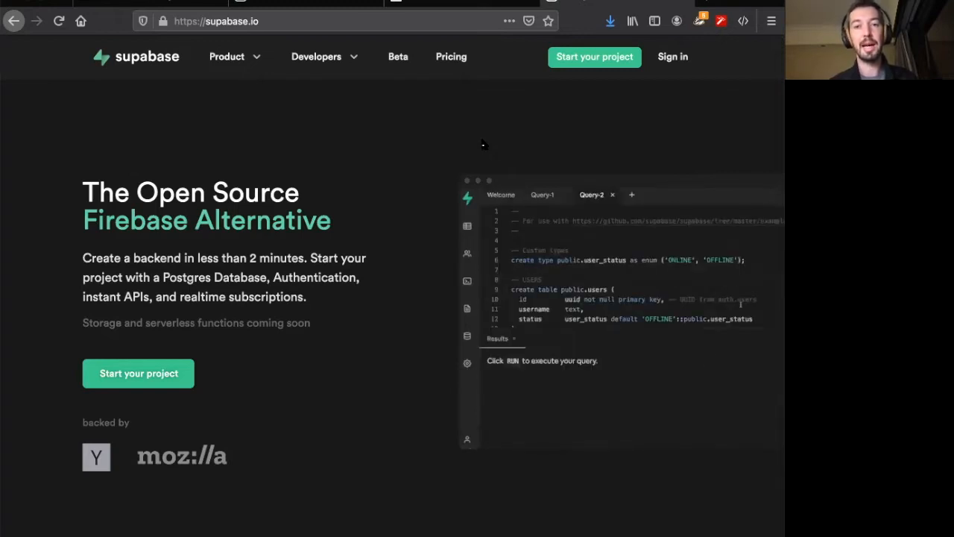
pyautogui.scroll(-3)
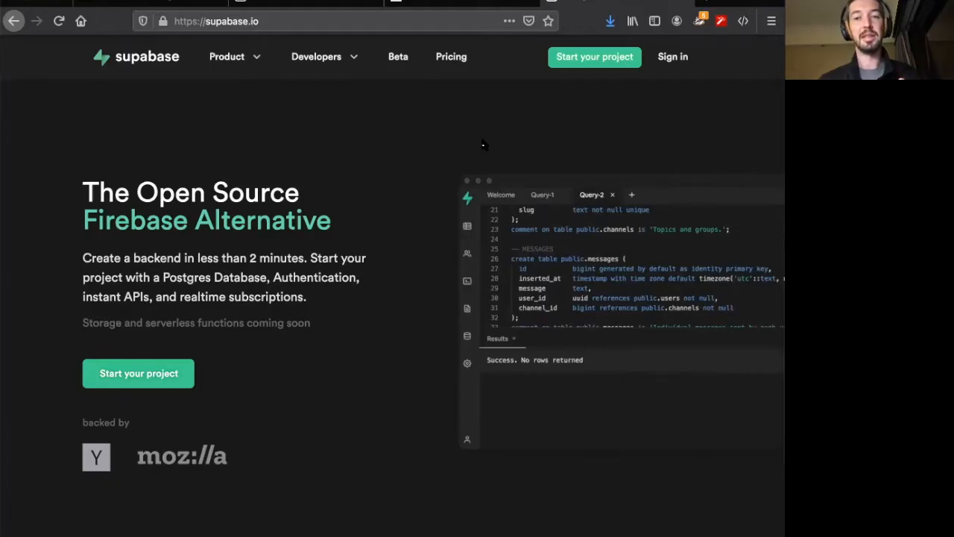
pyautogui.moveTo(586, 341)
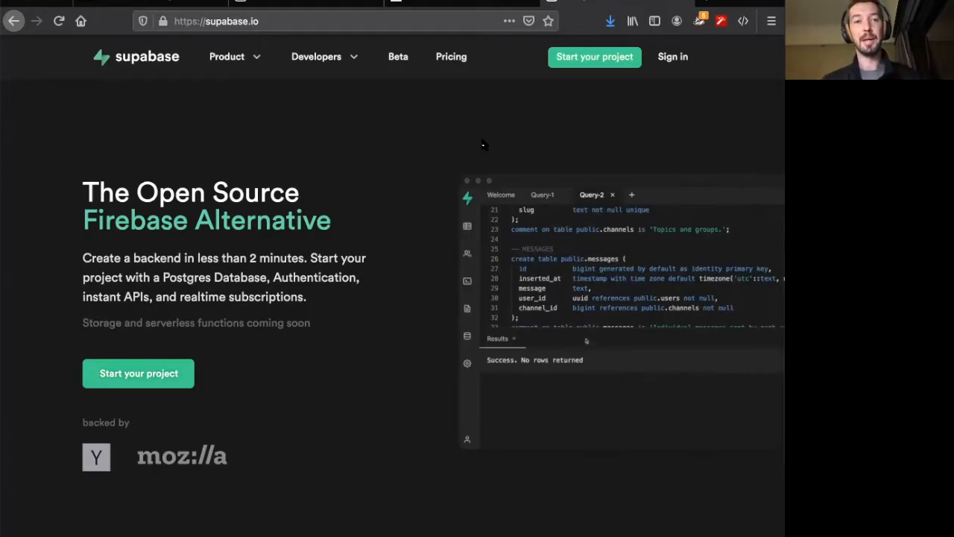
pyautogui.moveTo(468, 226)
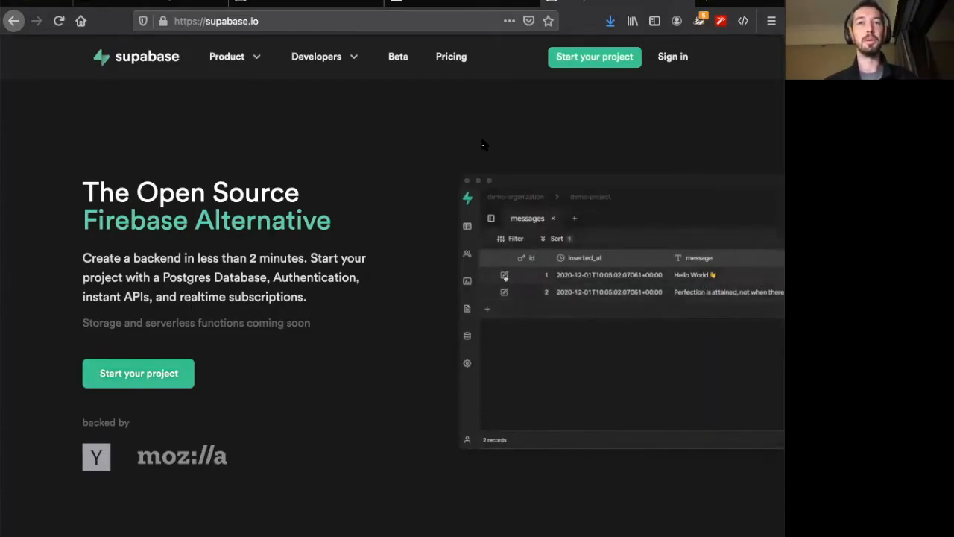
pyautogui.click(505, 276)
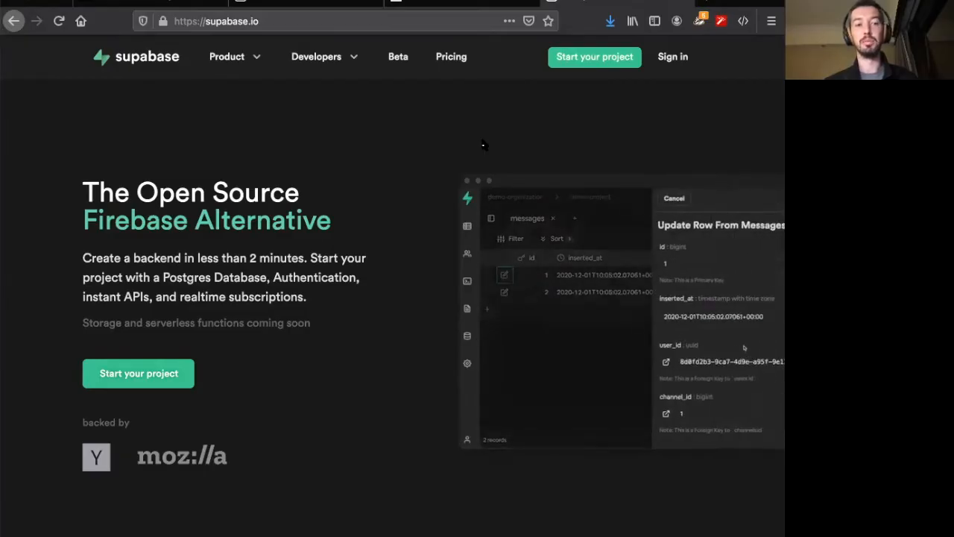
pyautogui.scroll(-3)
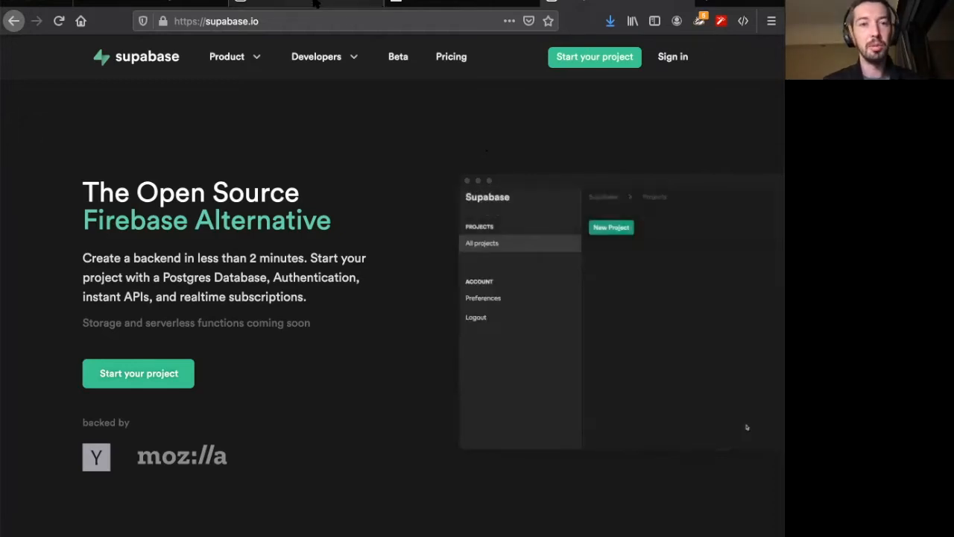
pyautogui.click(138, 373)
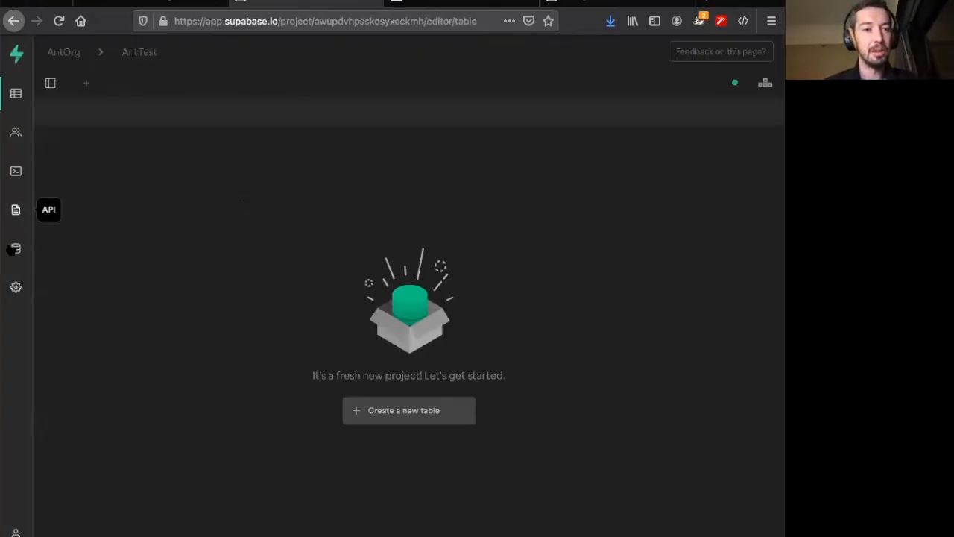
pyautogui.moveTo(16, 287)
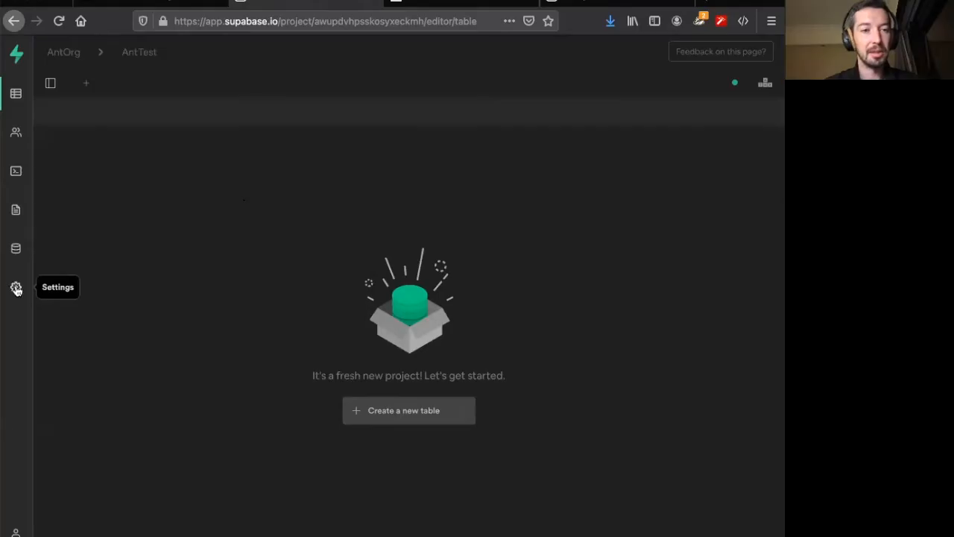
pyautogui.click(16, 287)
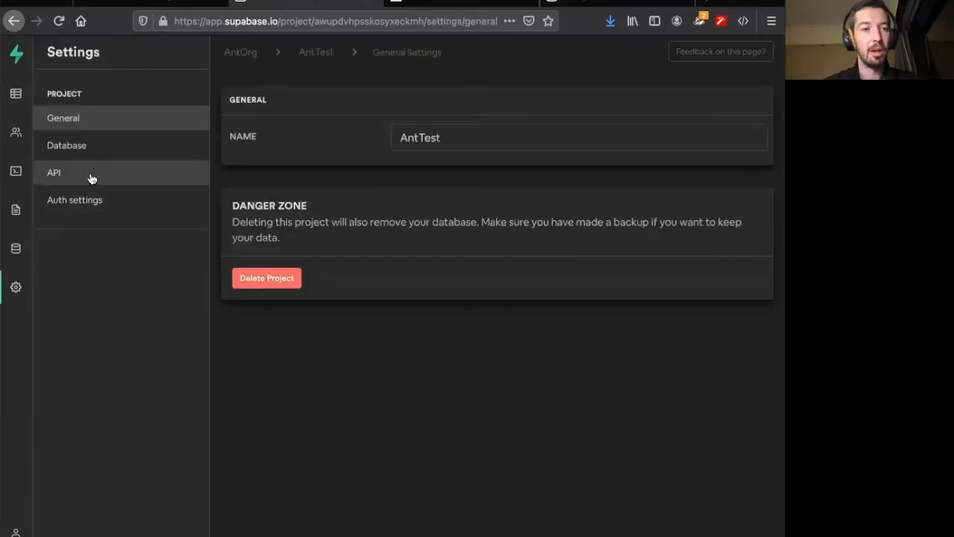
# - Show AntTest's API keys and JWT secret, and grab the anon public key
pyautogui.click(54, 172)
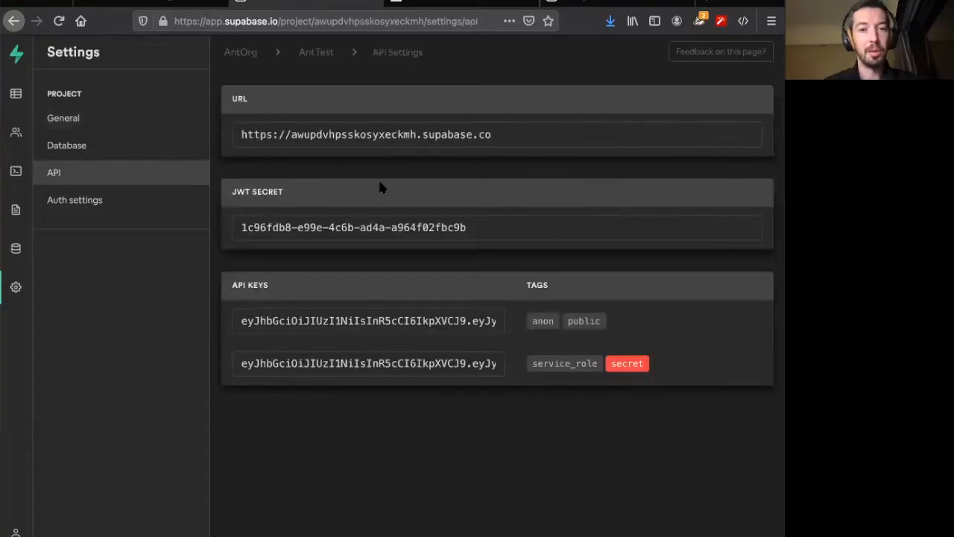
pyautogui.moveTo(489, 193)
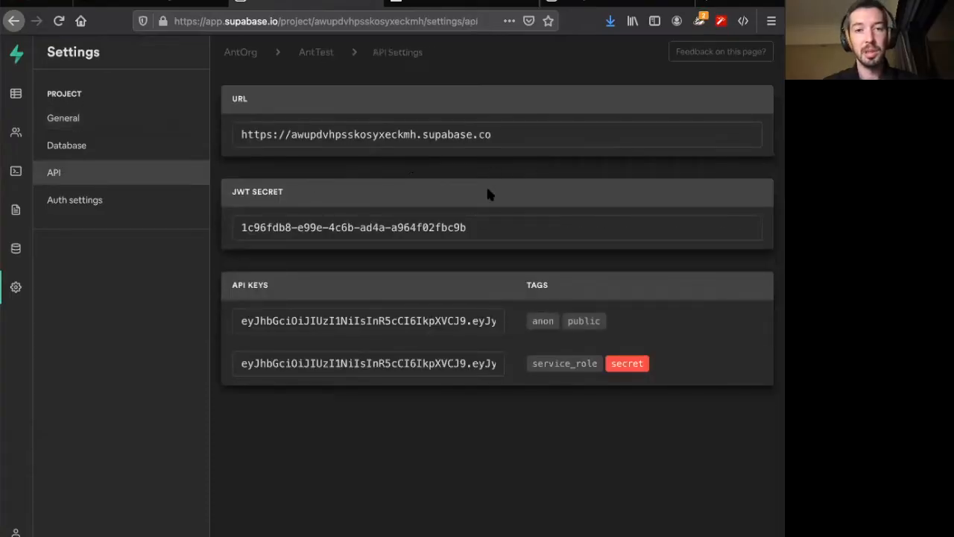
pyautogui.moveTo(499, 187)
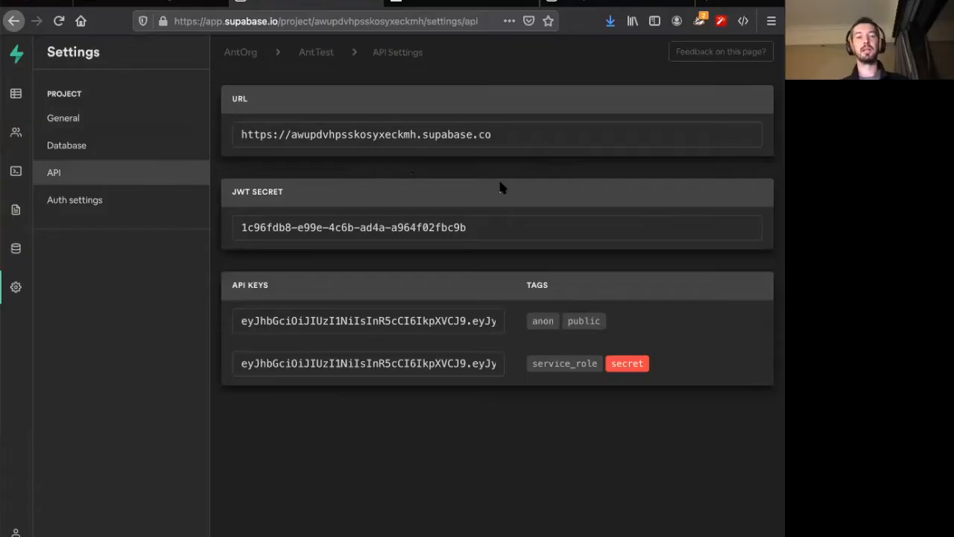
pyautogui.moveTo(503, 137)
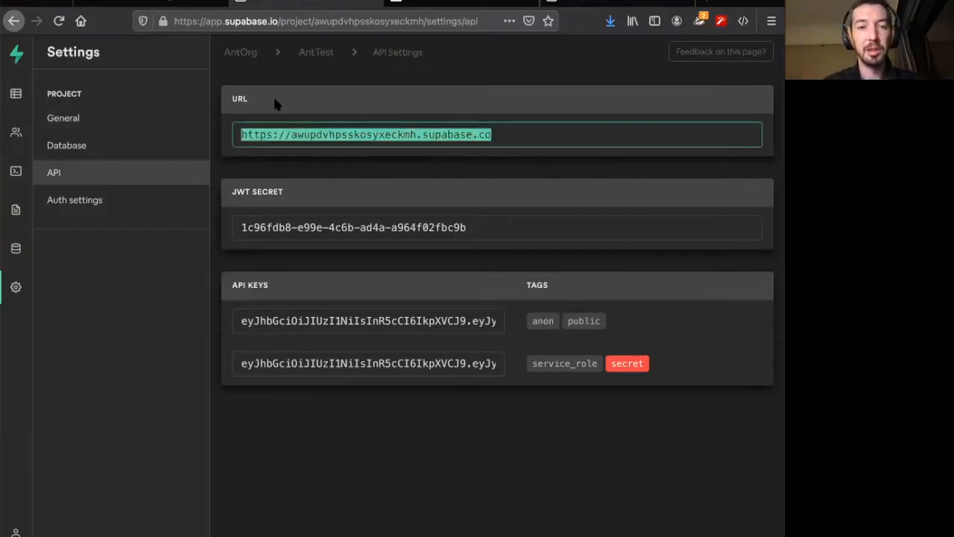
pyautogui.moveTo(477, 100)
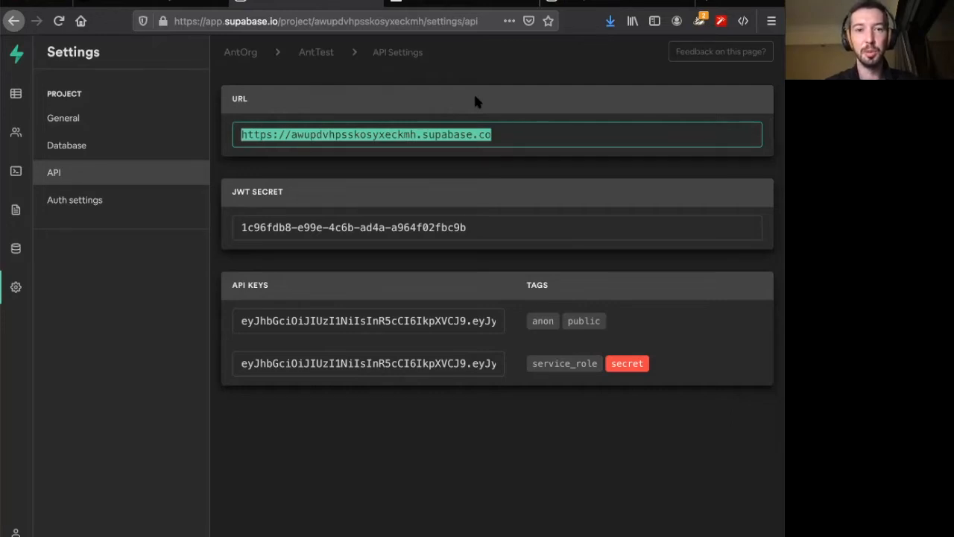
pyautogui.moveTo(440, 181)
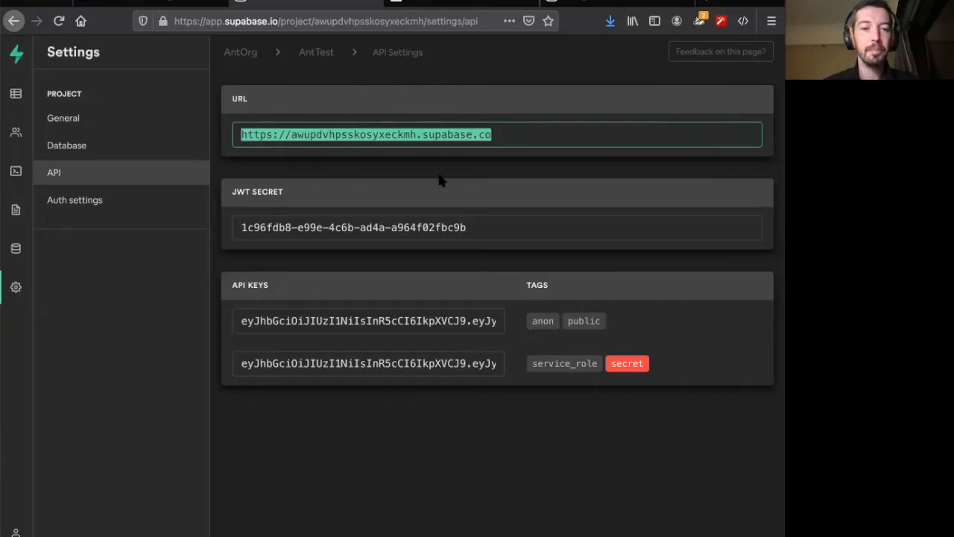
pyautogui.moveTo(351, 227)
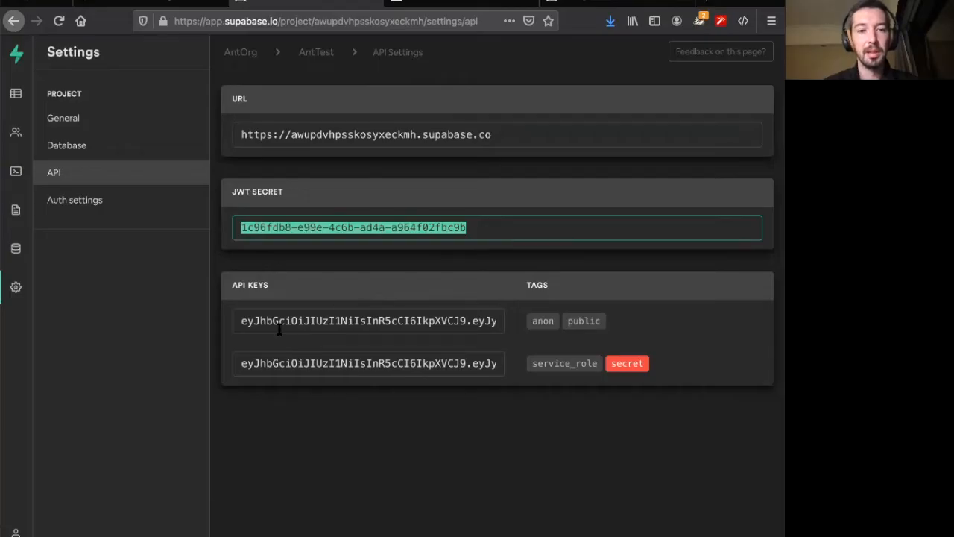
pyautogui.moveTo(281, 367)
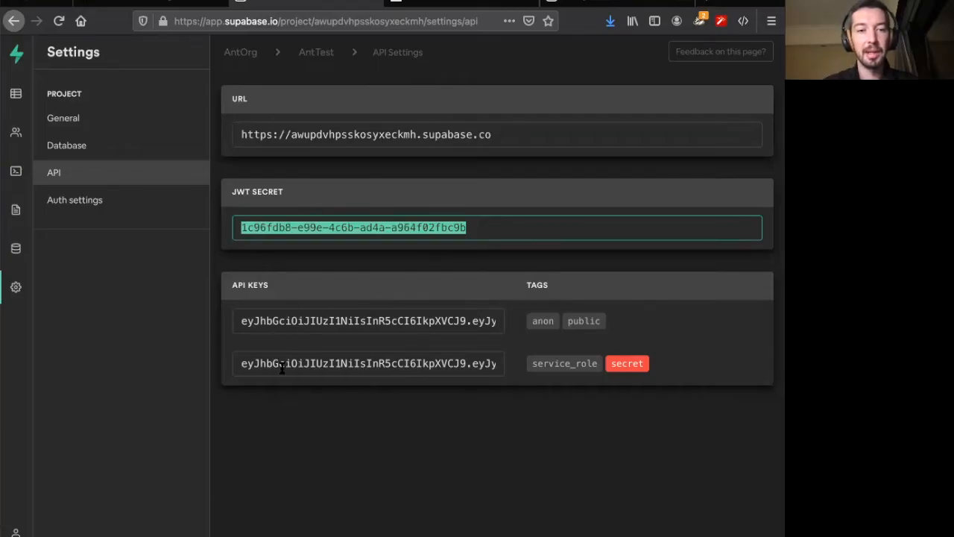
pyautogui.moveTo(358, 290)
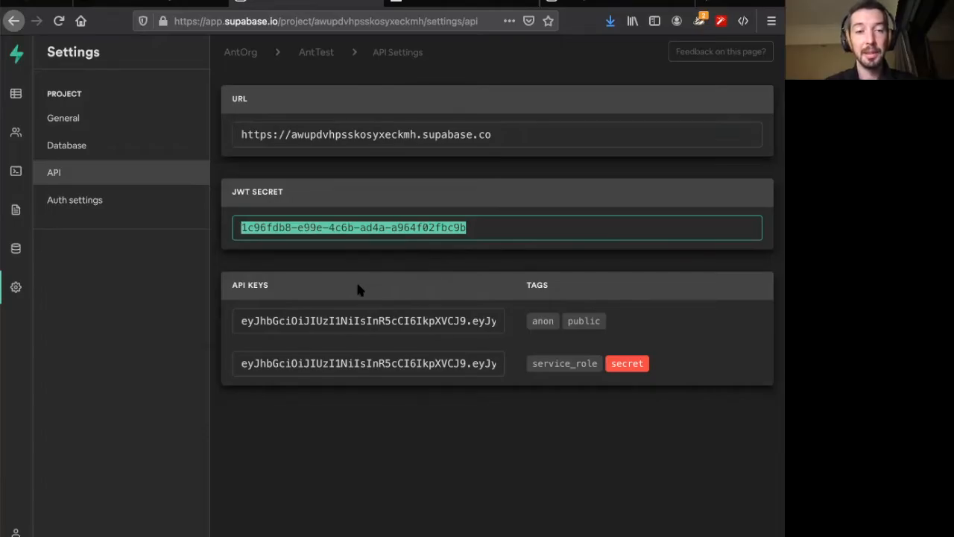
pyautogui.moveTo(346, 321)
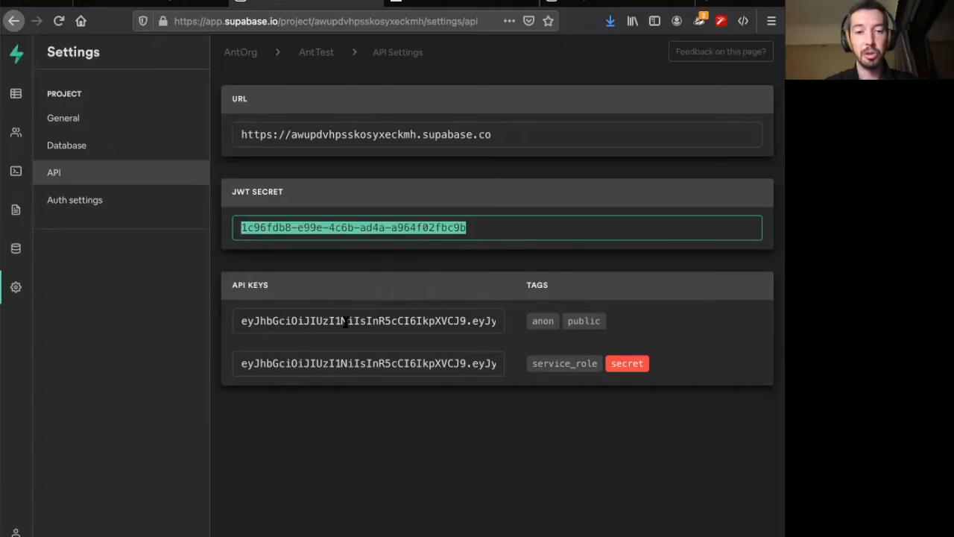
pyautogui.click(367, 320)
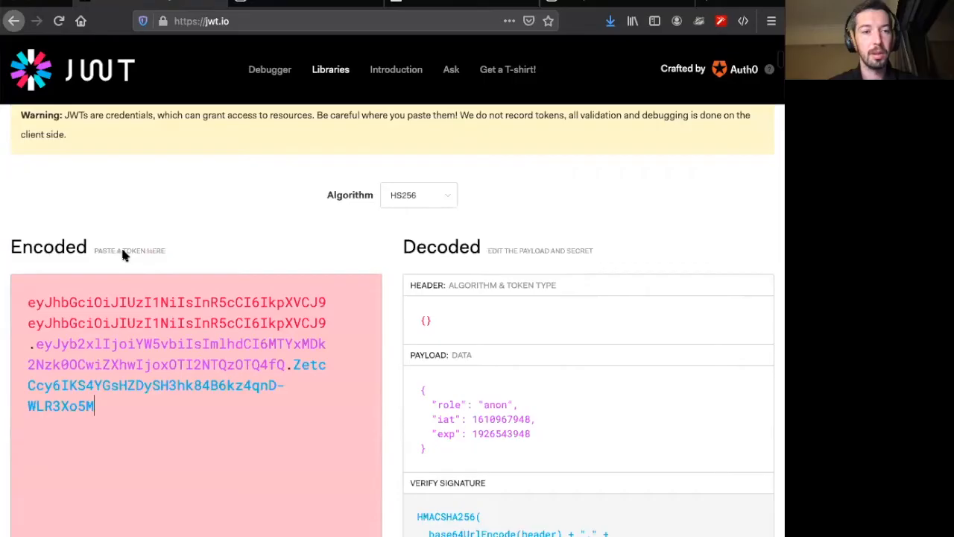
# - Select the placeholder signature secret in jwt.io so it can be cleared
pyautogui.scroll(-3)
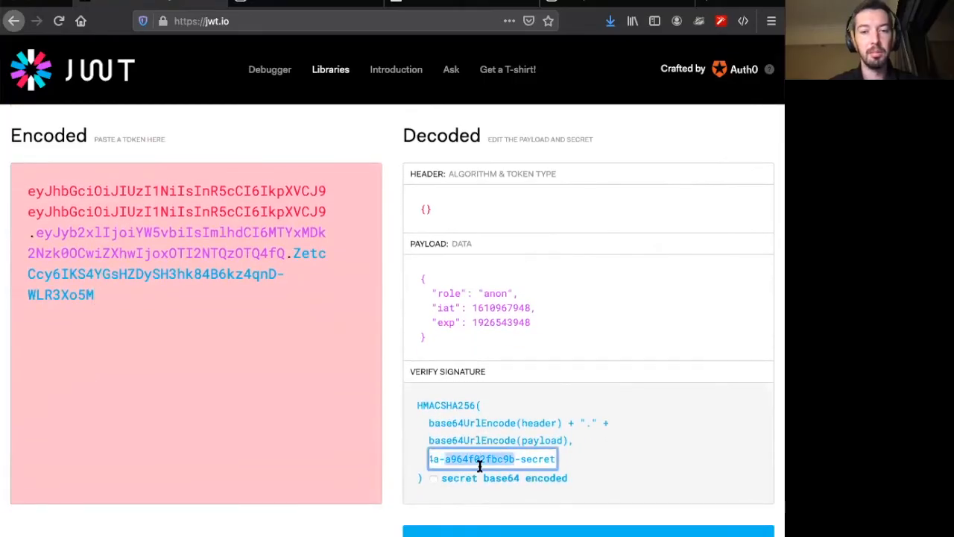
pyautogui.tripleClick(492, 458)
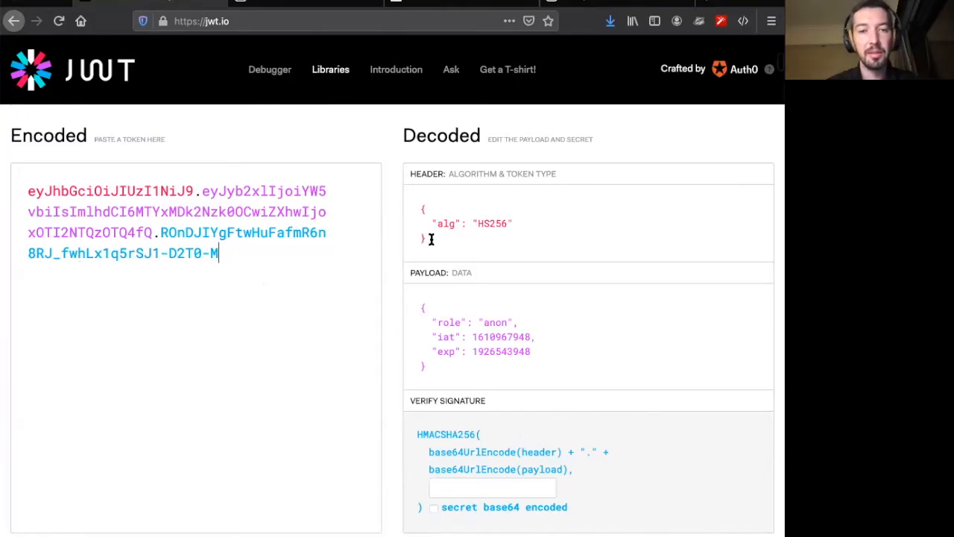
pyautogui.moveTo(486, 221)
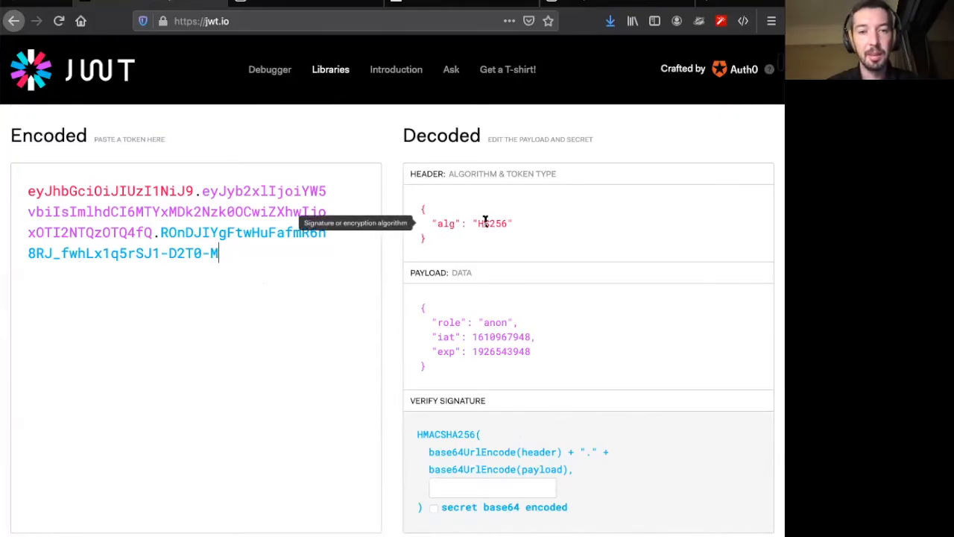
pyautogui.moveTo(507, 225)
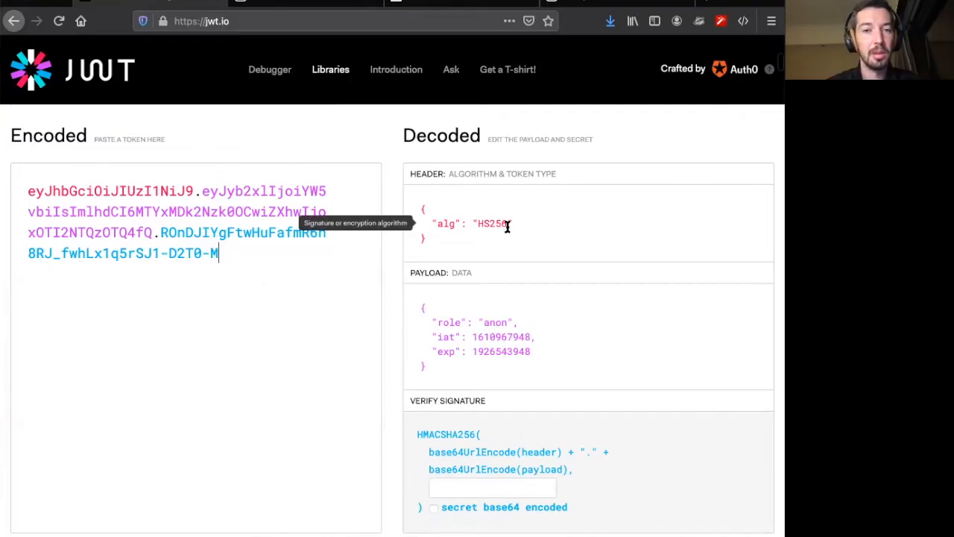
pyautogui.moveTo(219, 254)
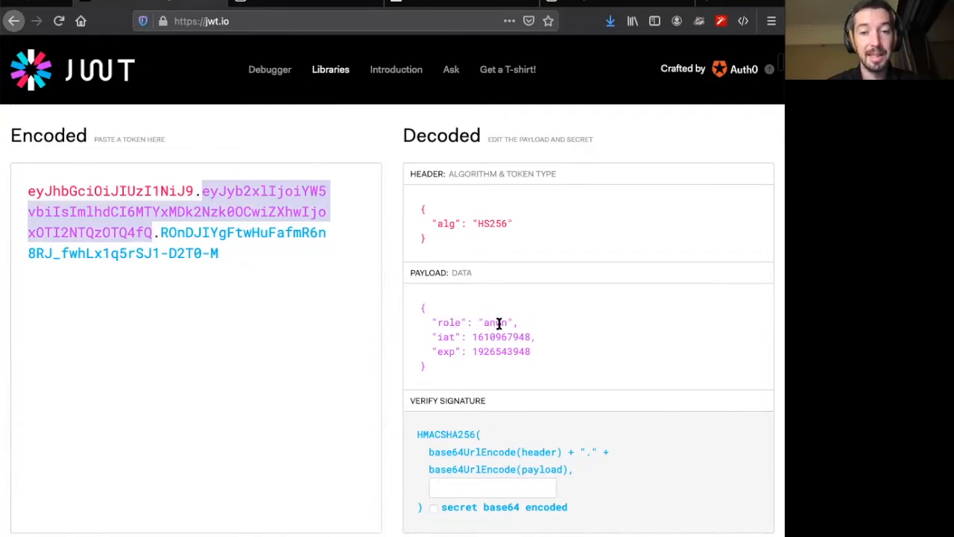
pyautogui.moveTo(450, 337)
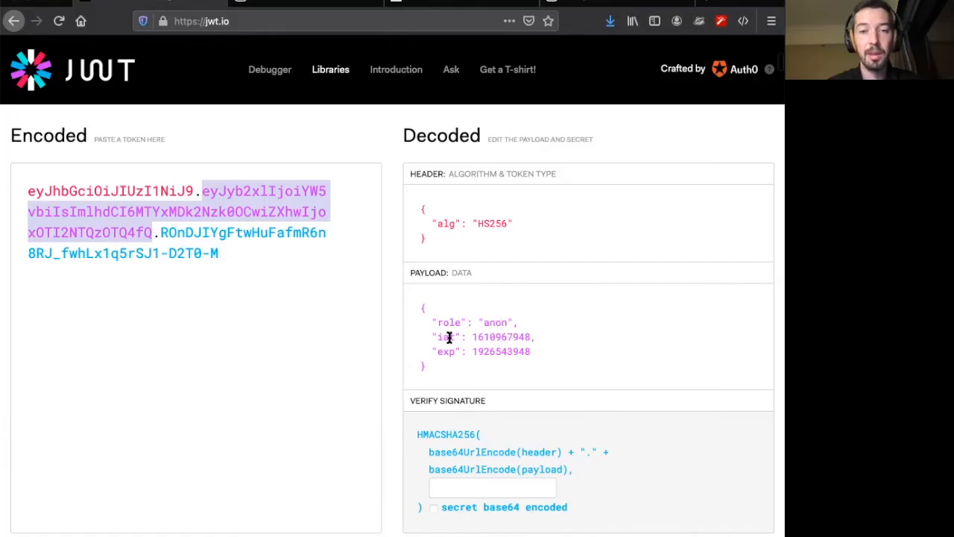
pyautogui.moveTo(499, 337)
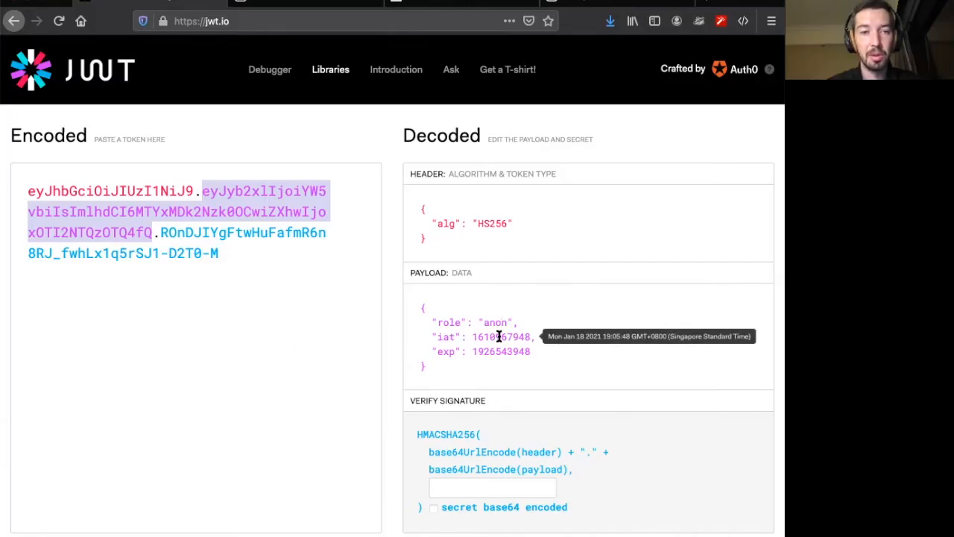
pyautogui.moveTo(496, 352)
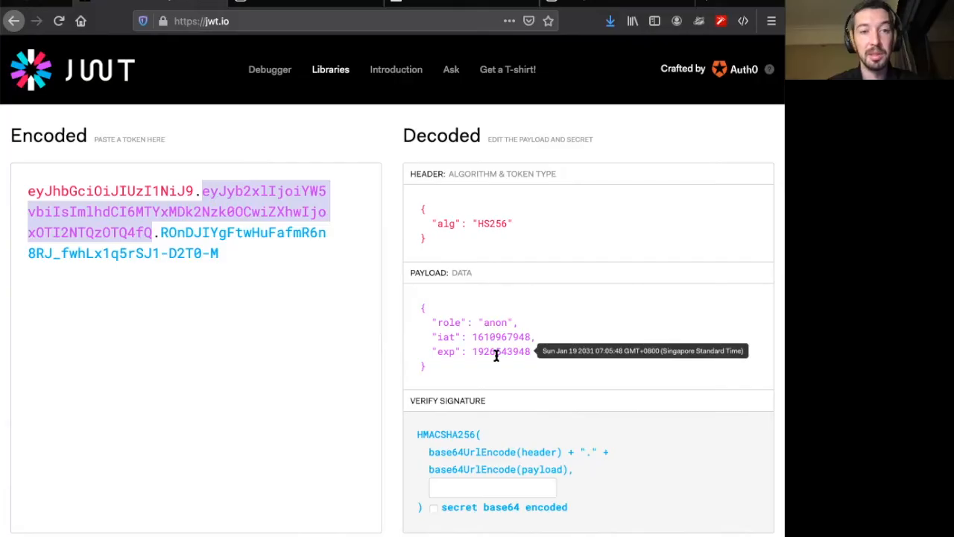
pyautogui.moveTo(309, 301)
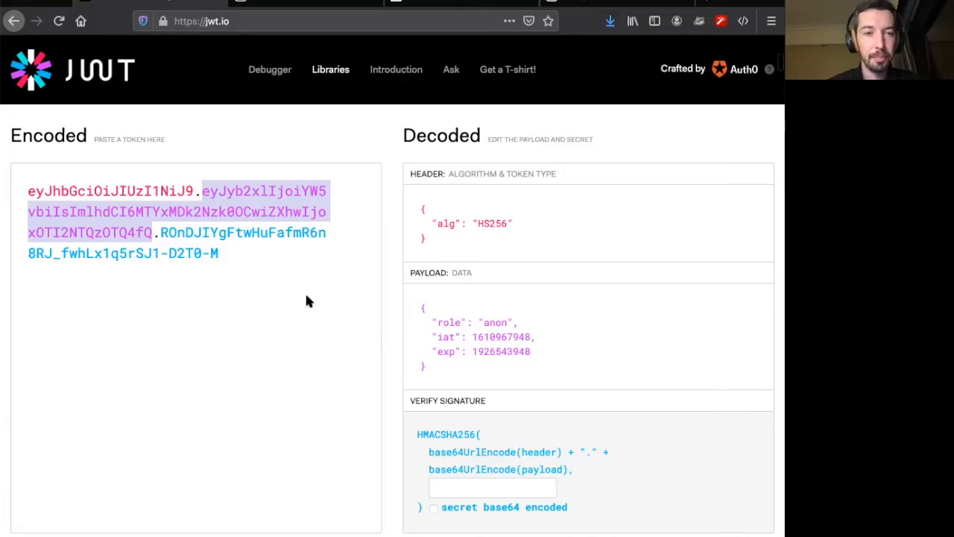
pyautogui.click(222, 253)
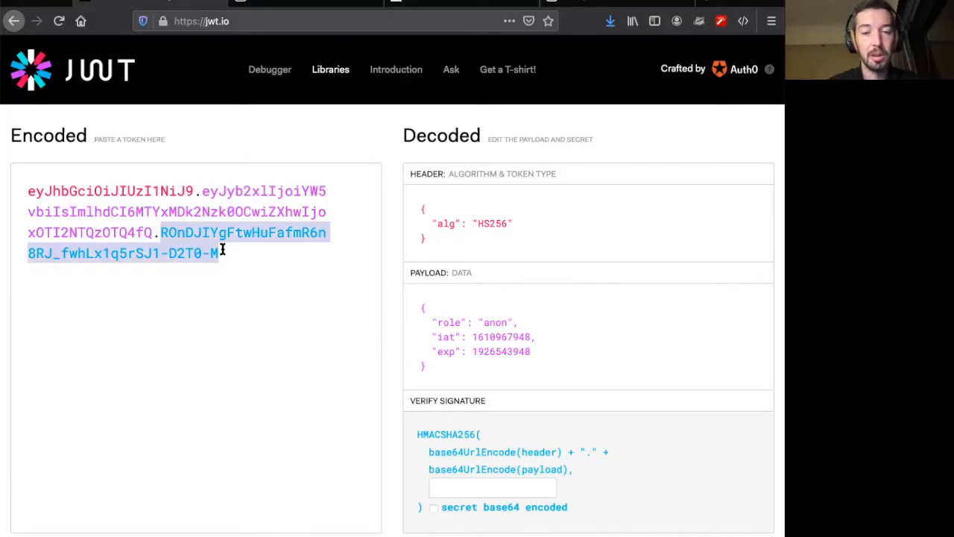
pyautogui.moveTo(358, 142)
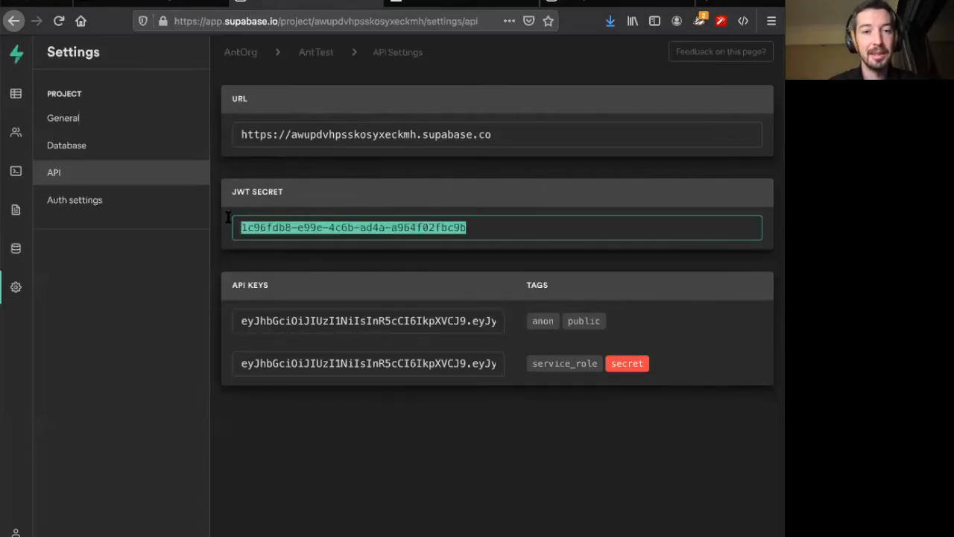
pyautogui.moveTo(398, 188)
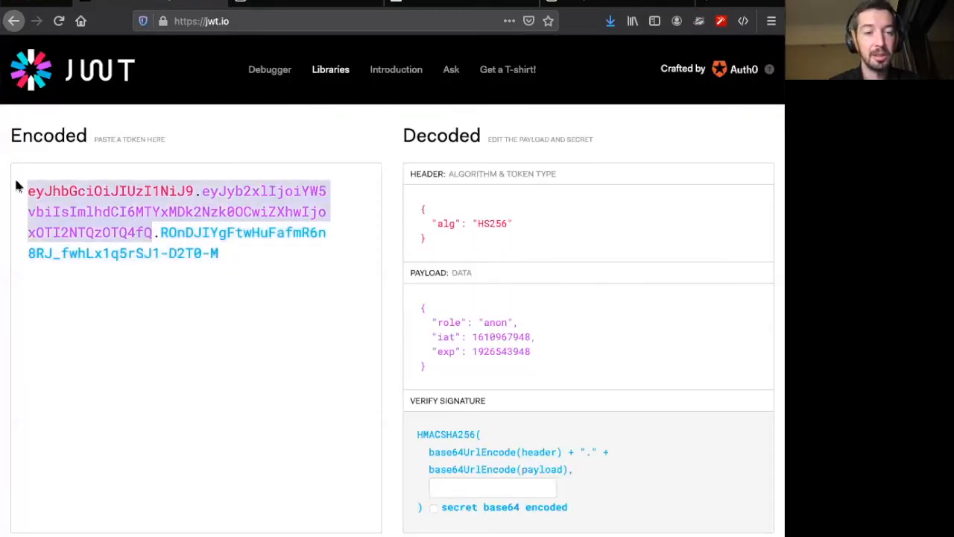
pyautogui.click(192, 241)
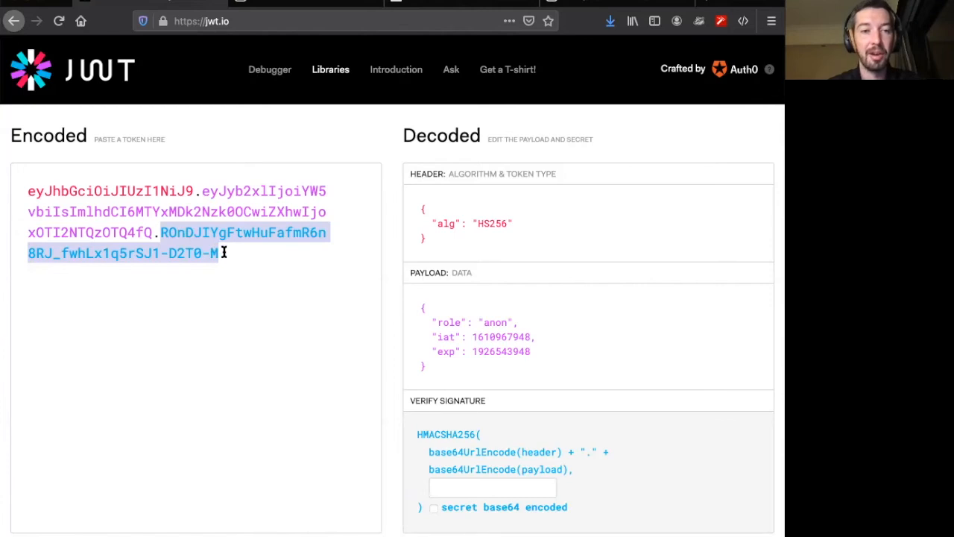
pyautogui.moveTo(492, 323)
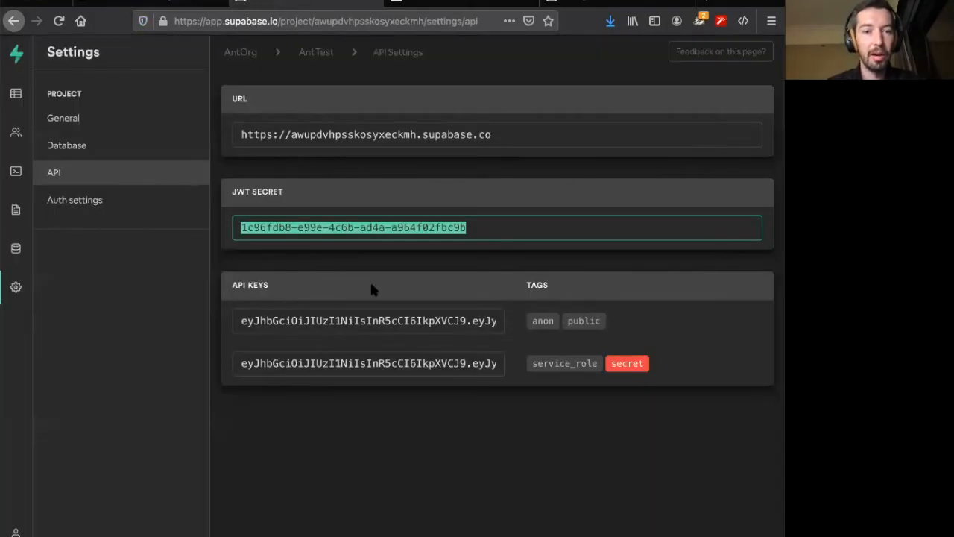
pyautogui.moveTo(343, 343)
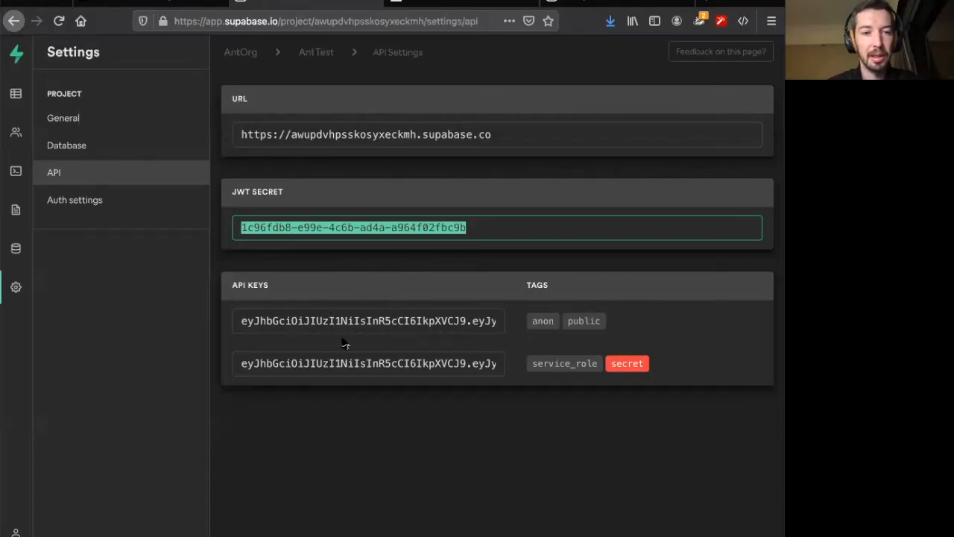
pyautogui.click(368, 320)
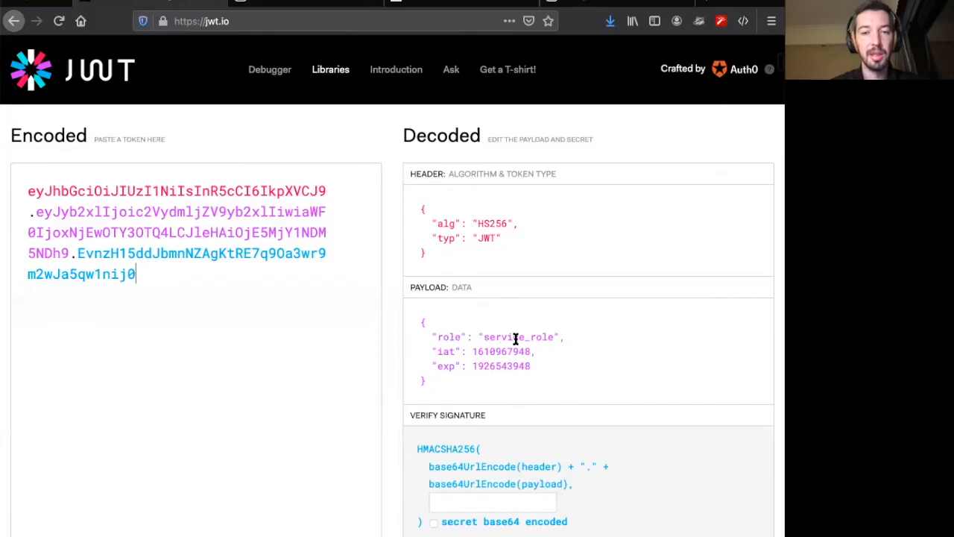
pyautogui.moveTo(459, 117)
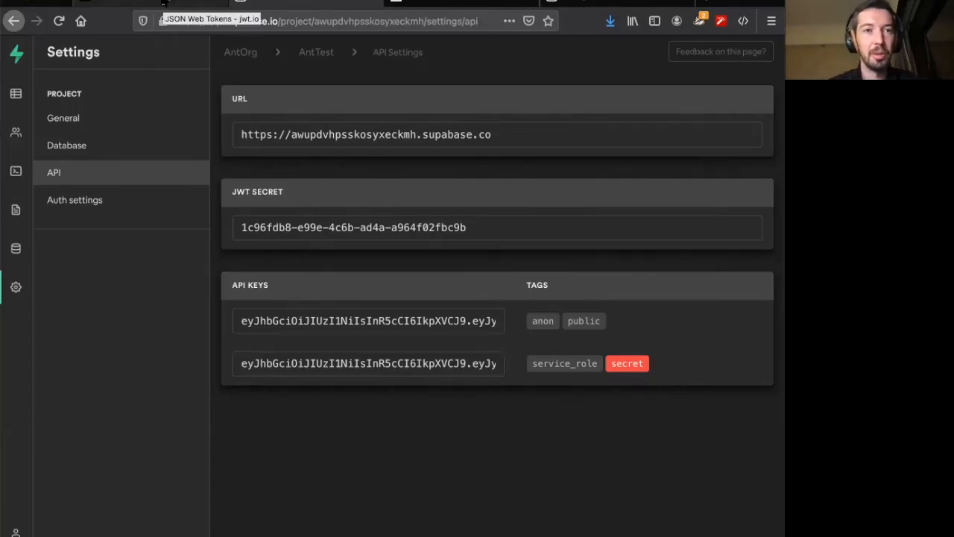
# - Back in jwt.io, pick out the user token's authenticated role value and review the payload
pyautogui.click(209, 4)
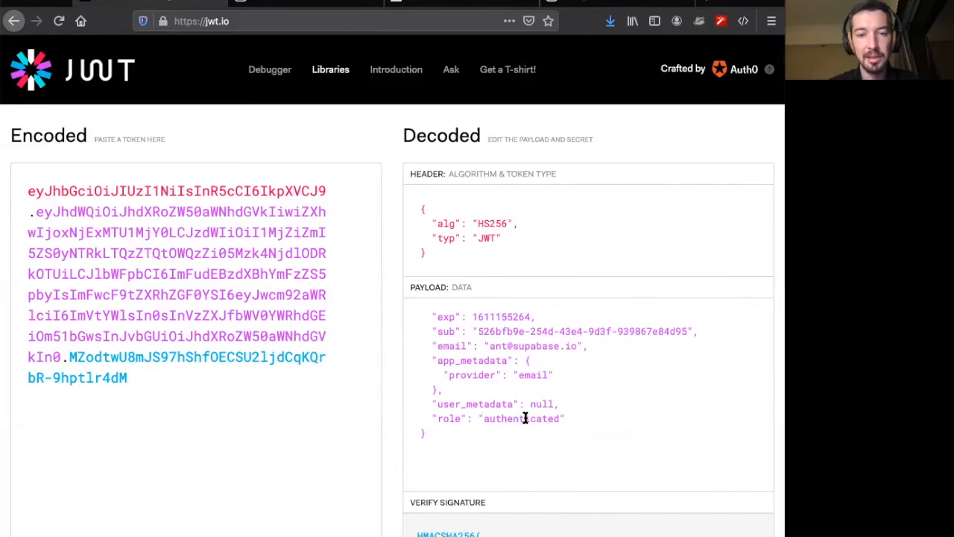
pyautogui.doubleClick(522, 419)
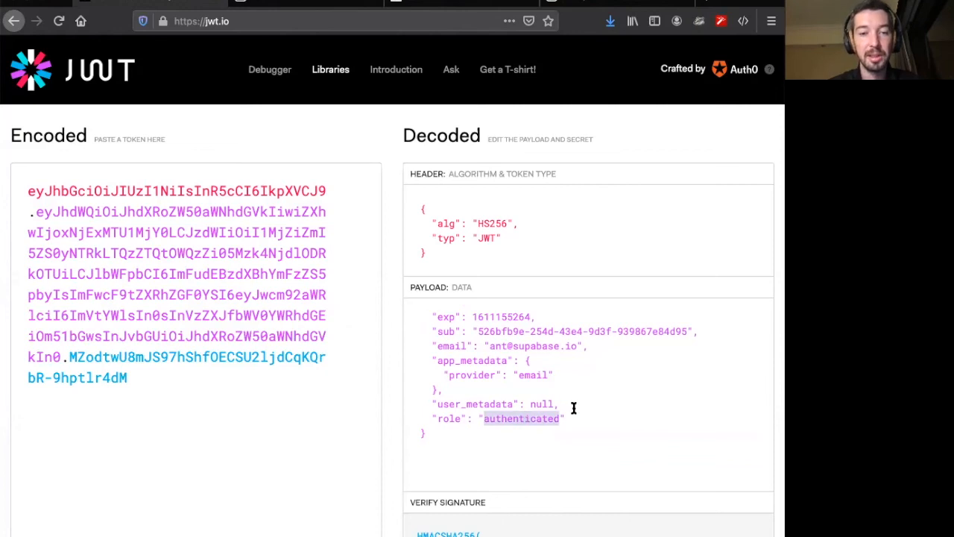
pyautogui.moveTo(533, 415)
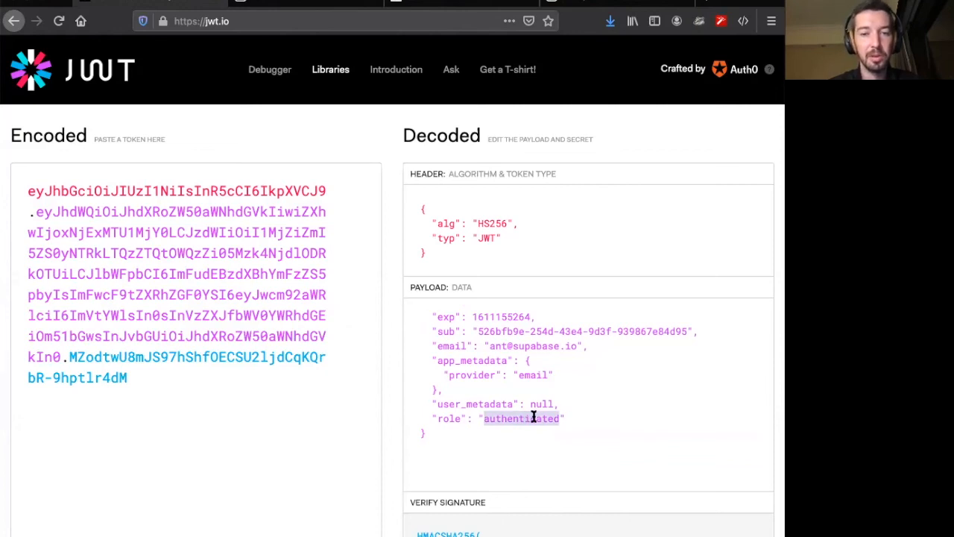
pyautogui.moveTo(548, 403)
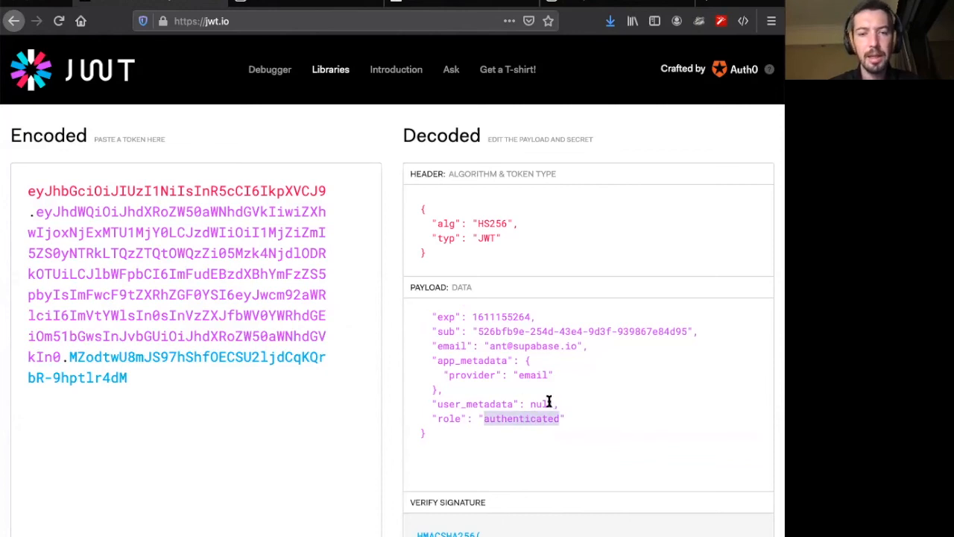
pyautogui.moveTo(468, 345)
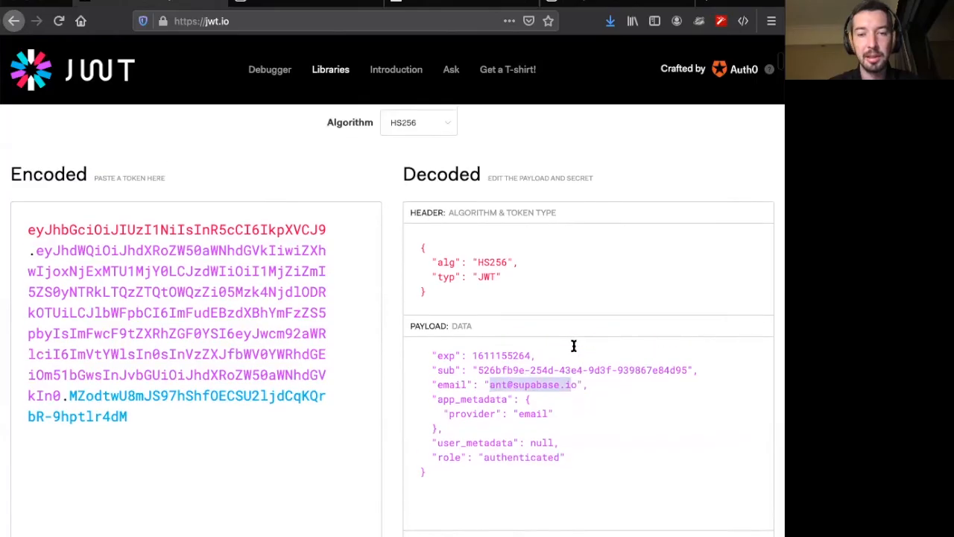
pyautogui.scroll(-3)
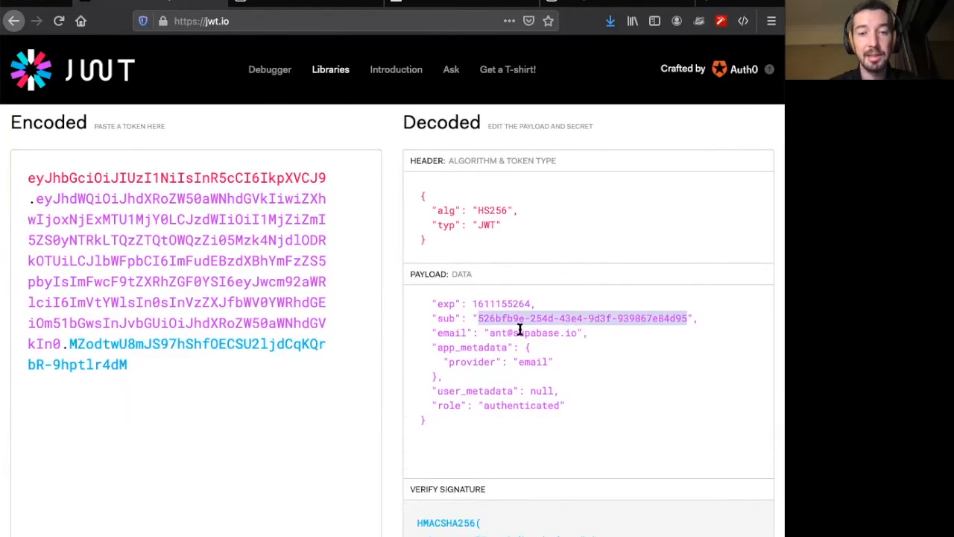
pyautogui.moveTo(548, 318)
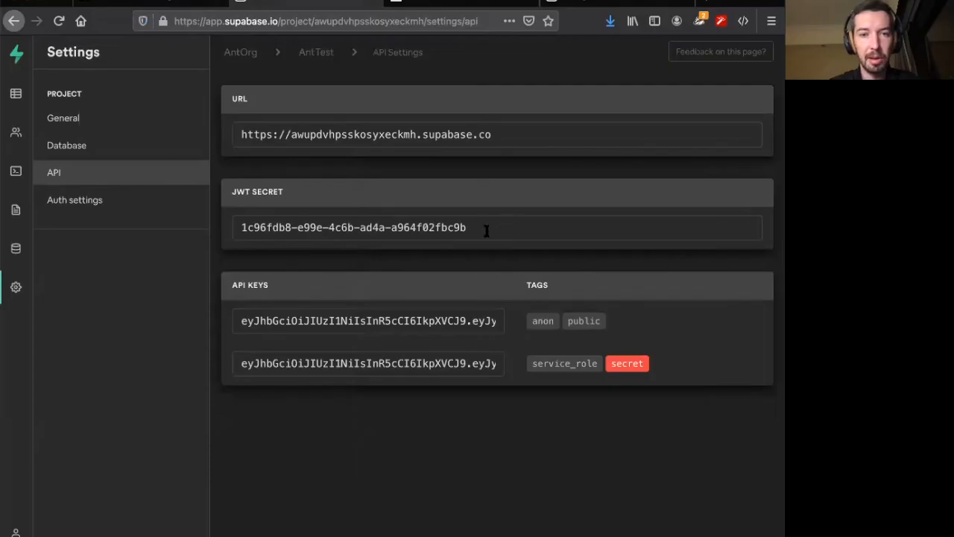
# - Copy the project's JWT secret and scroll to the Signature Verified result
pyautogui.tripleClick(353, 227)
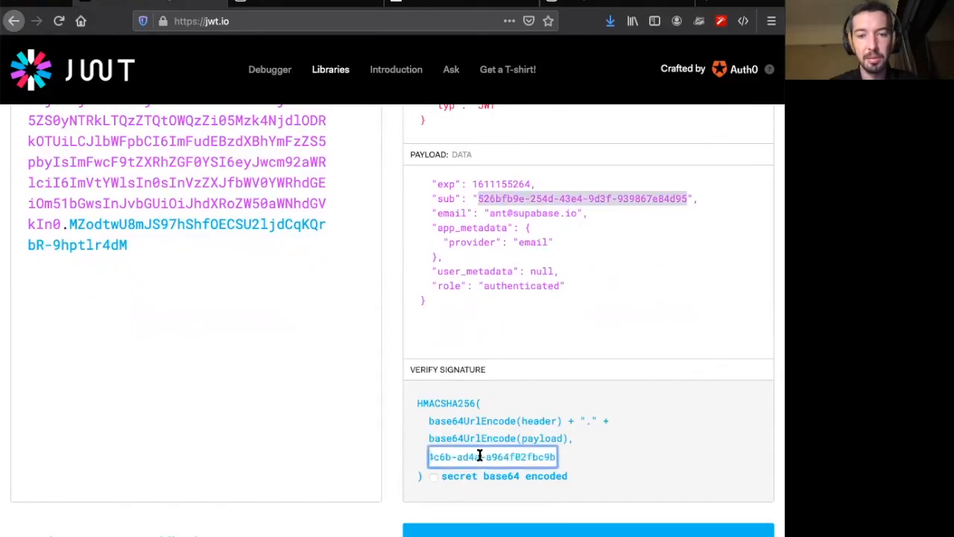
pyautogui.scroll(-3)
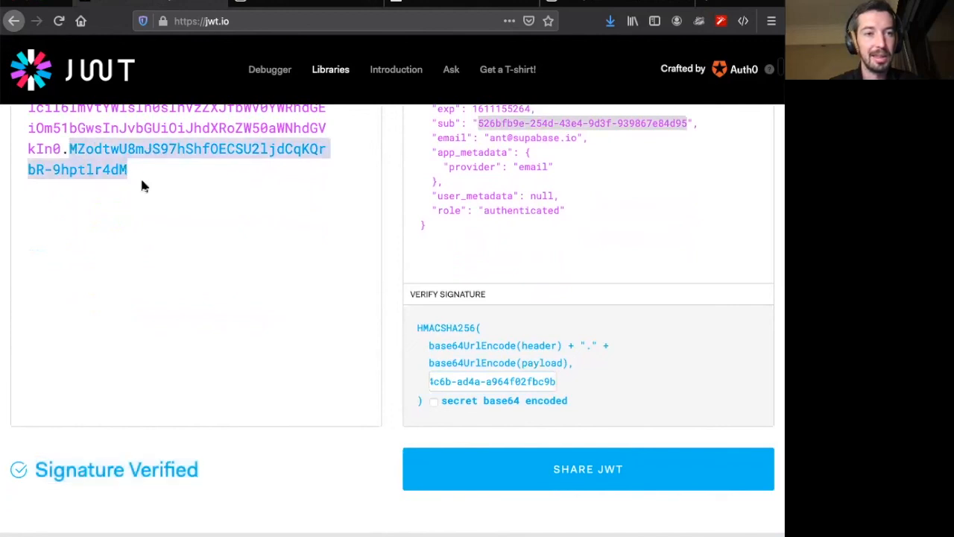
pyautogui.moveTo(486, 375)
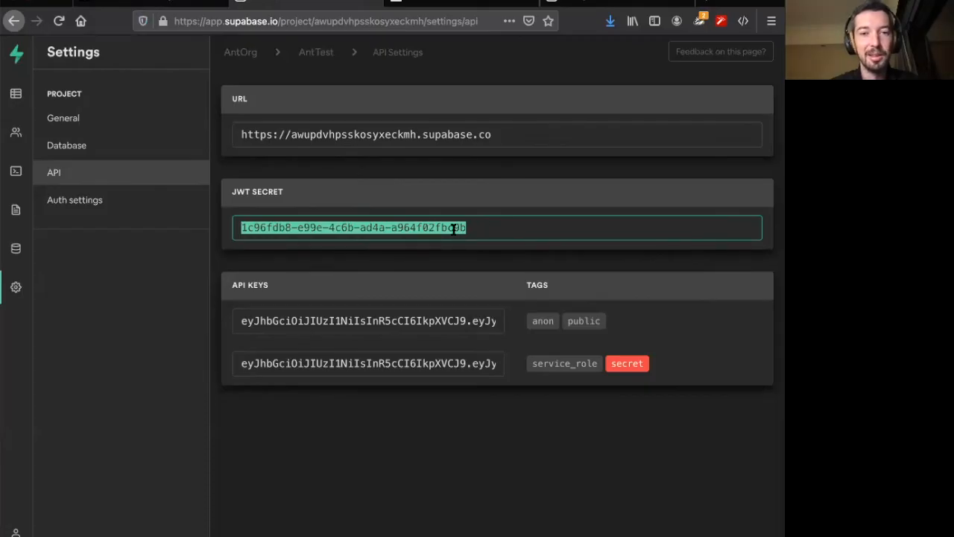
pyautogui.click(393, 227)
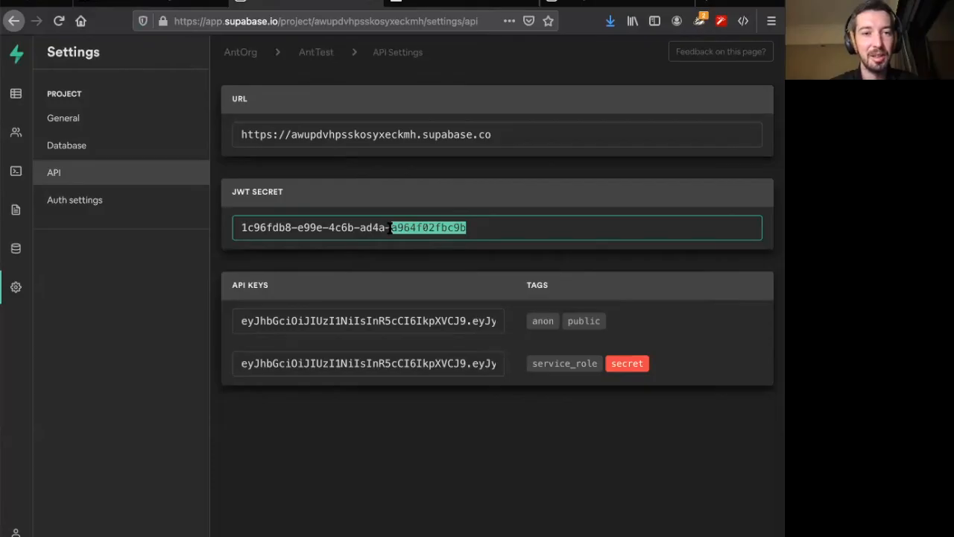
pyautogui.tripleClick(351, 228)
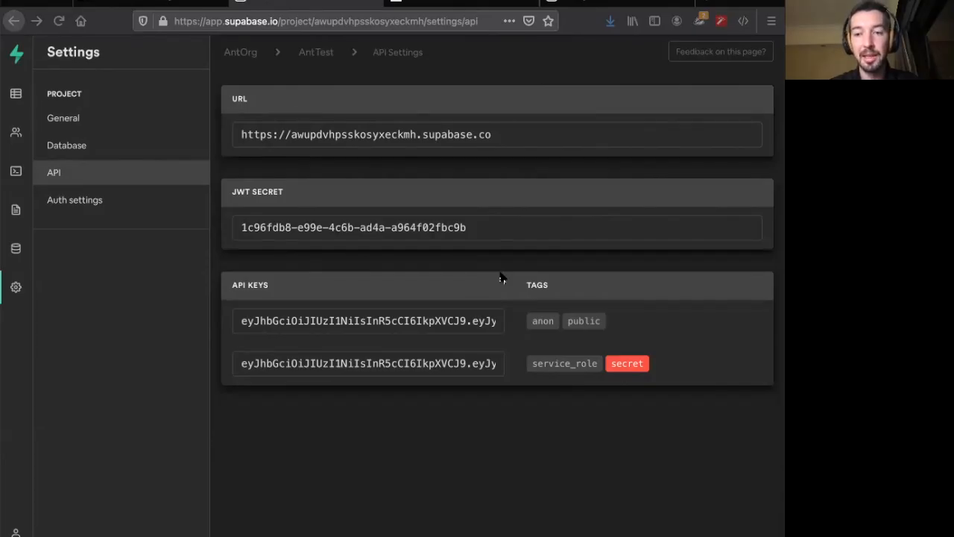
pyautogui.moveTo(425, 320)
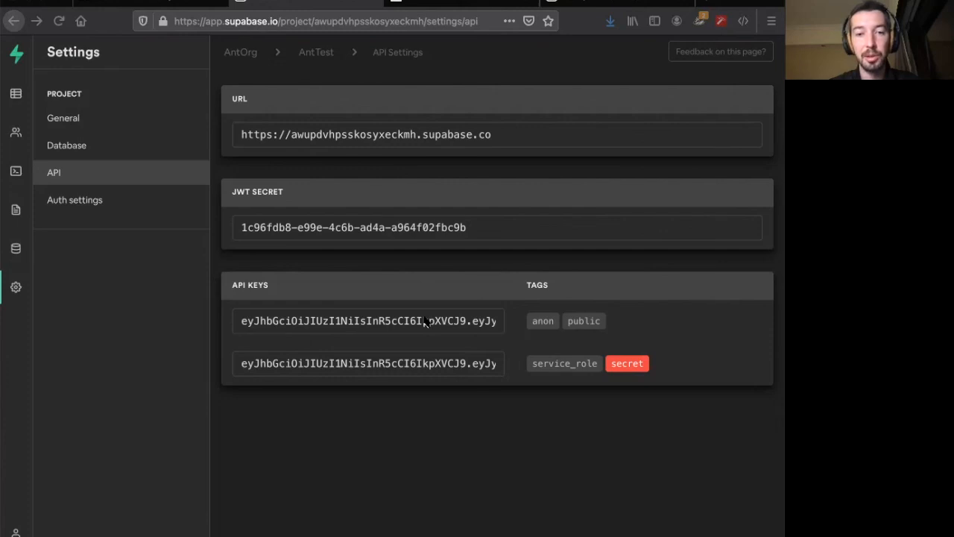